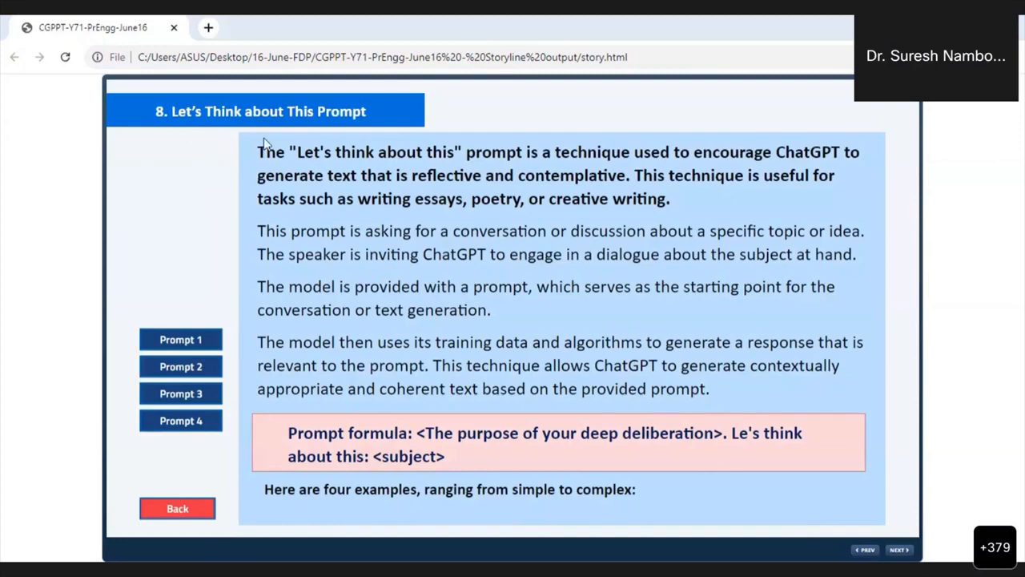
pyautogui.moveTo(845, 134)
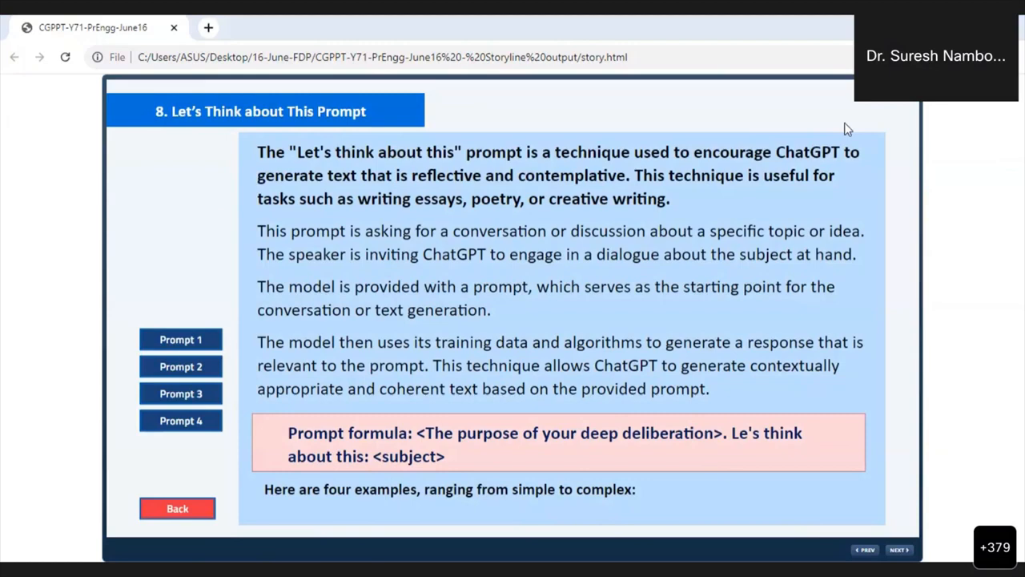
pyautogui.moveTo(471, 272)
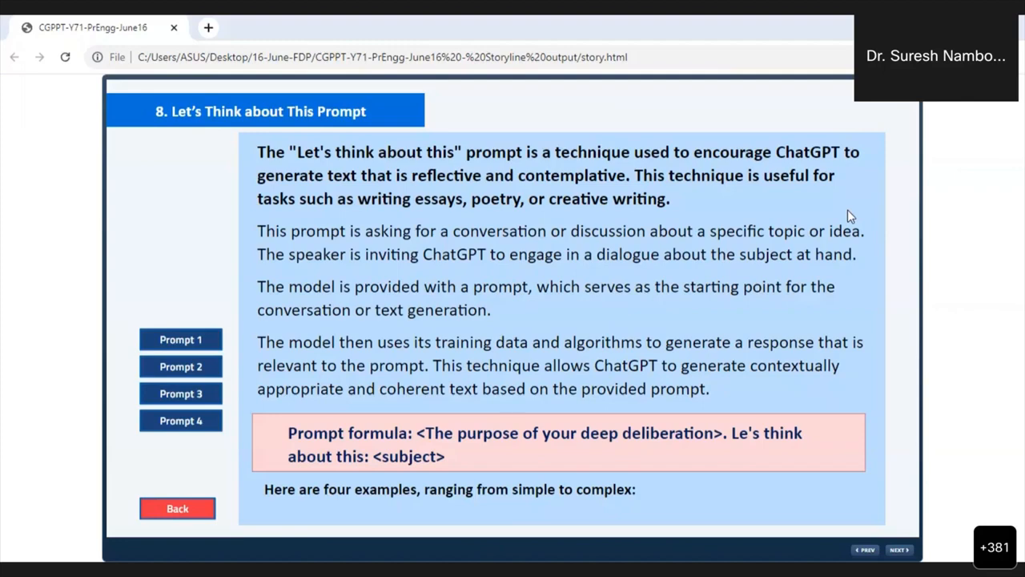
pyautogui.moveTo(819, 247)
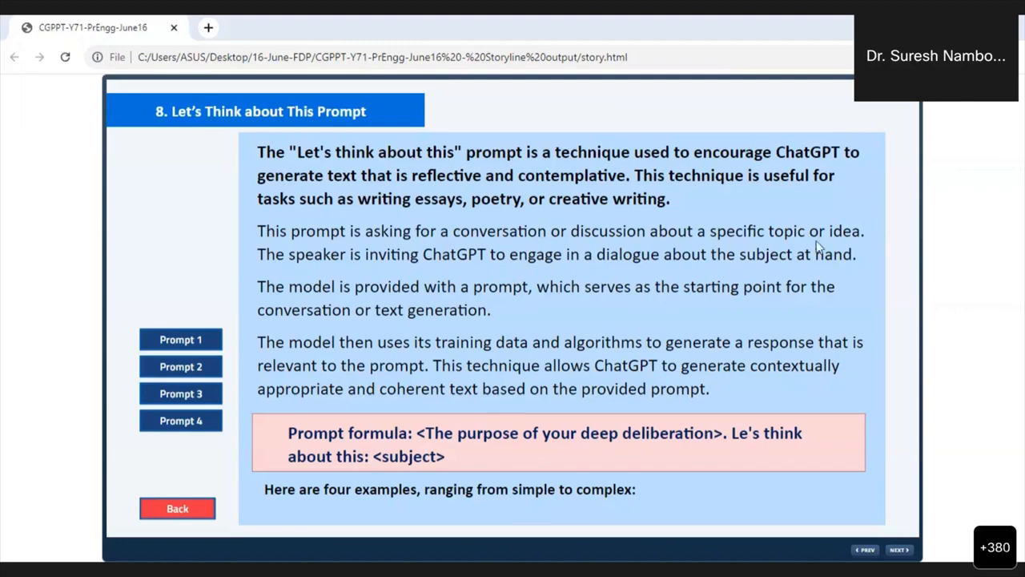
pyautogui.moveTo(682, 278)
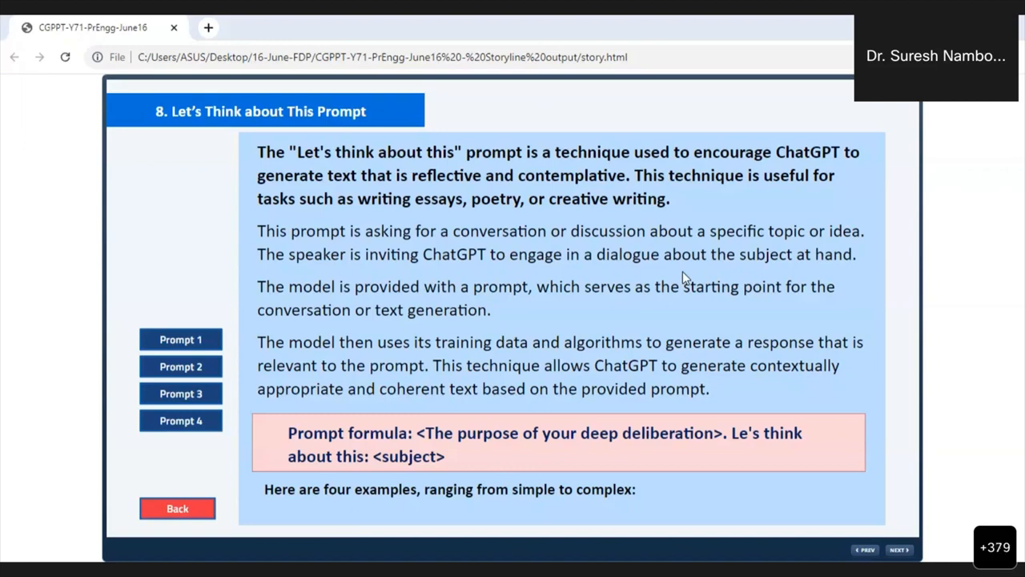
pyautogui.moveTo(667, 289)
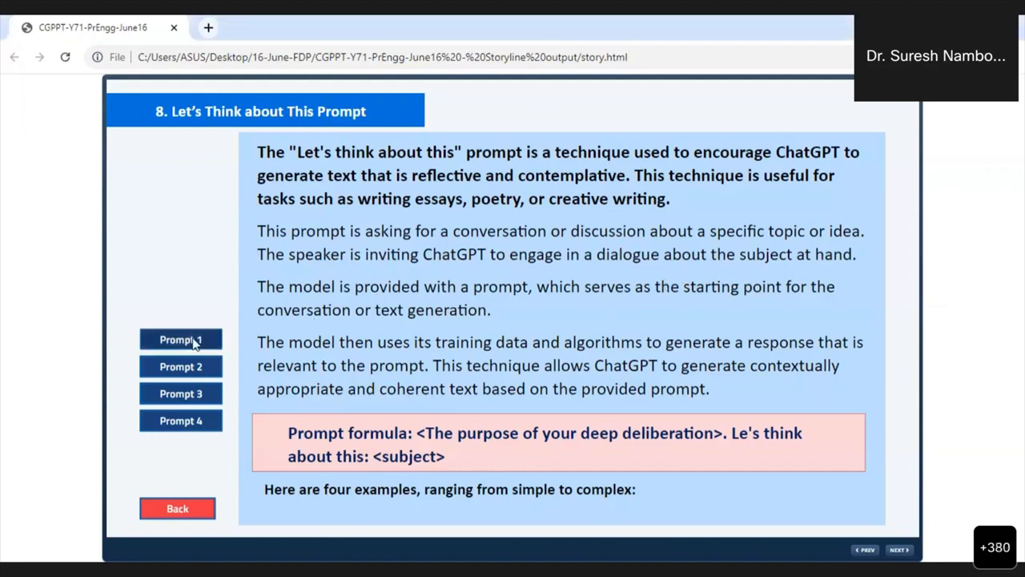
# Open the first example prompt popup, then the second one about The Internet.
pyautogui.click(180, 340)
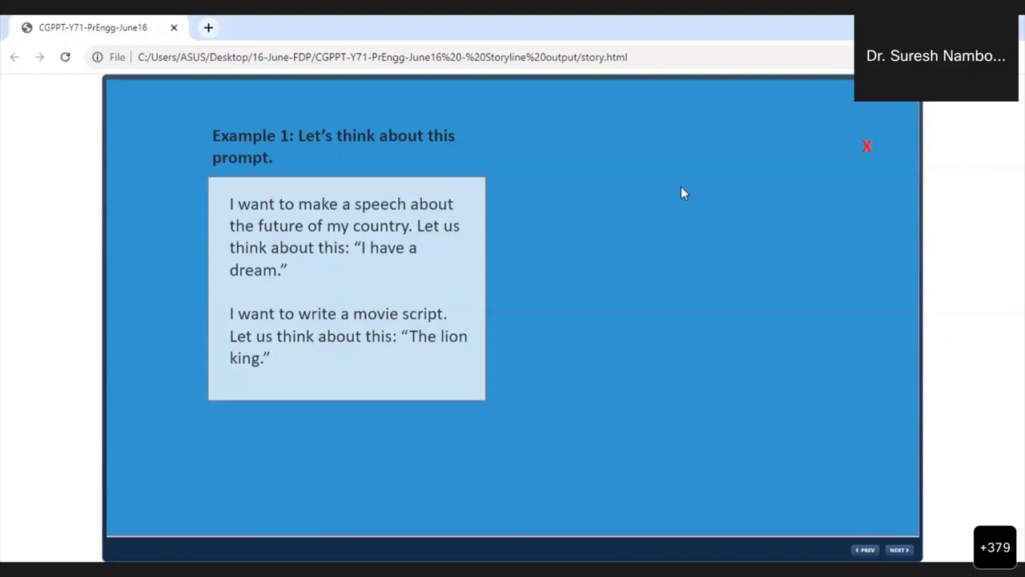
pyautogui.moveTo(664, 257)
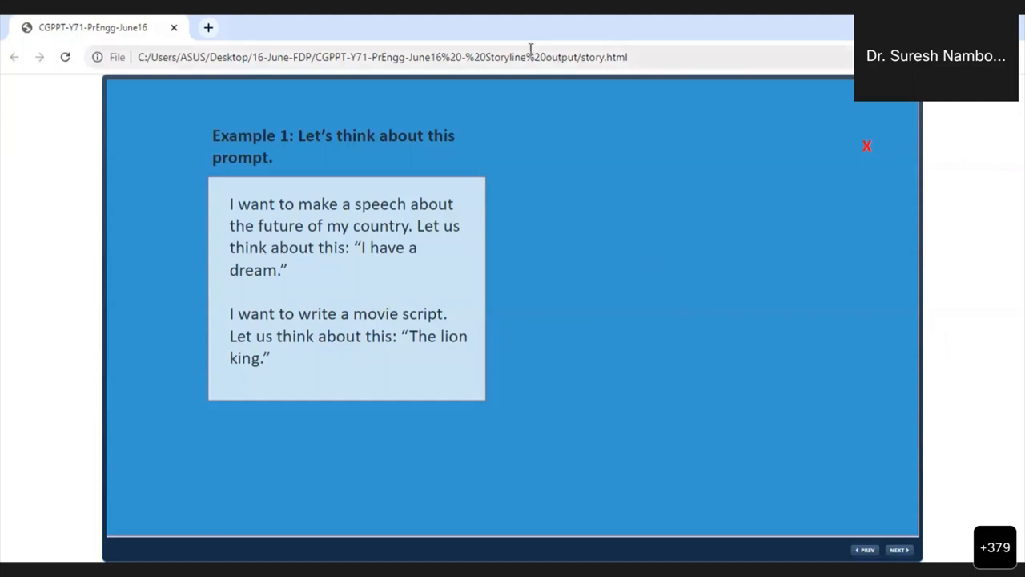
pyautogui.moveTo(670, 43)
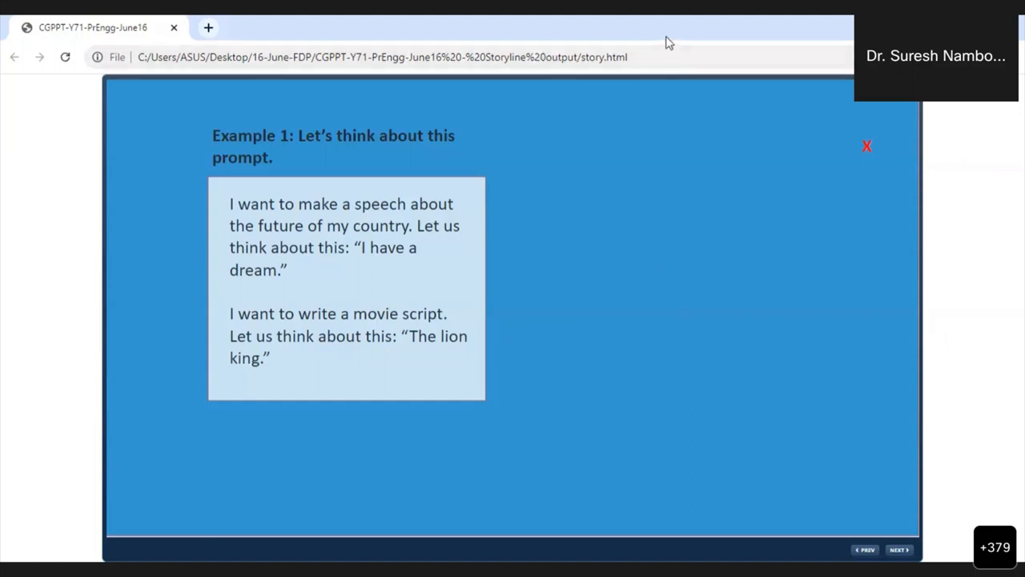
pyautogui.moveTo(667, 58)
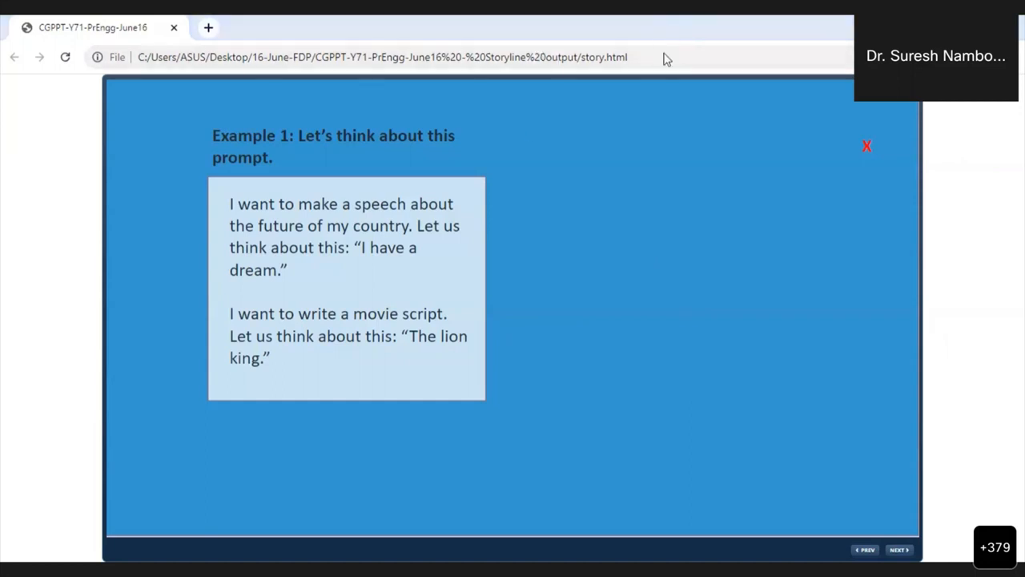
pyautogui.moveTo(820, 292)
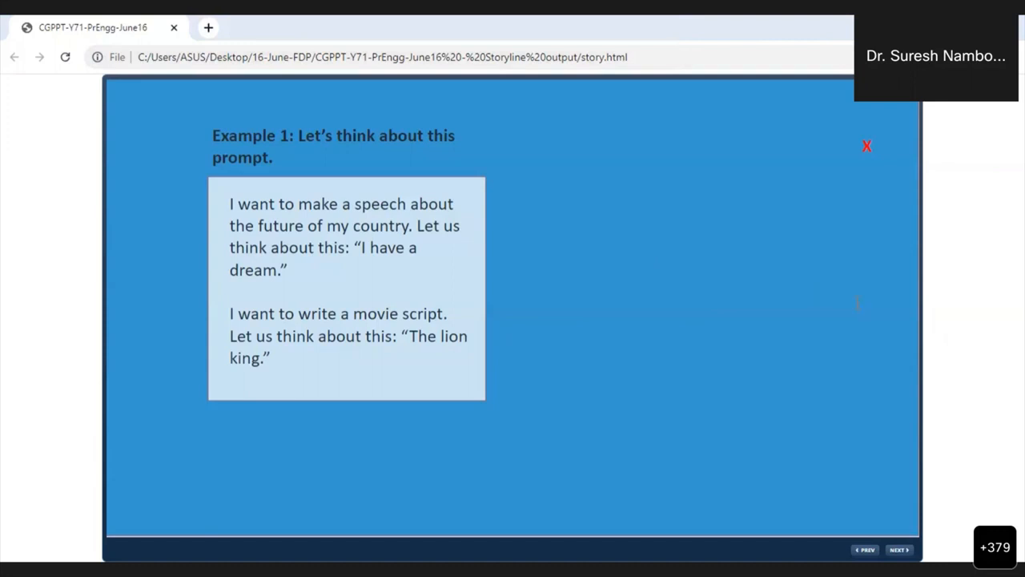
pyautogui.moveTo(519, 347)
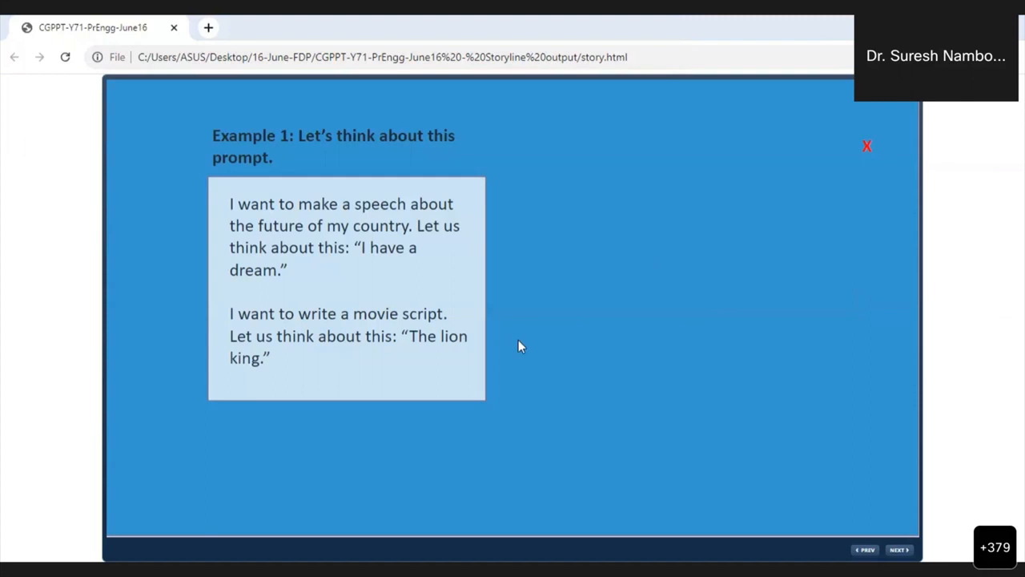
pyautogui.moveTo(346, 160)
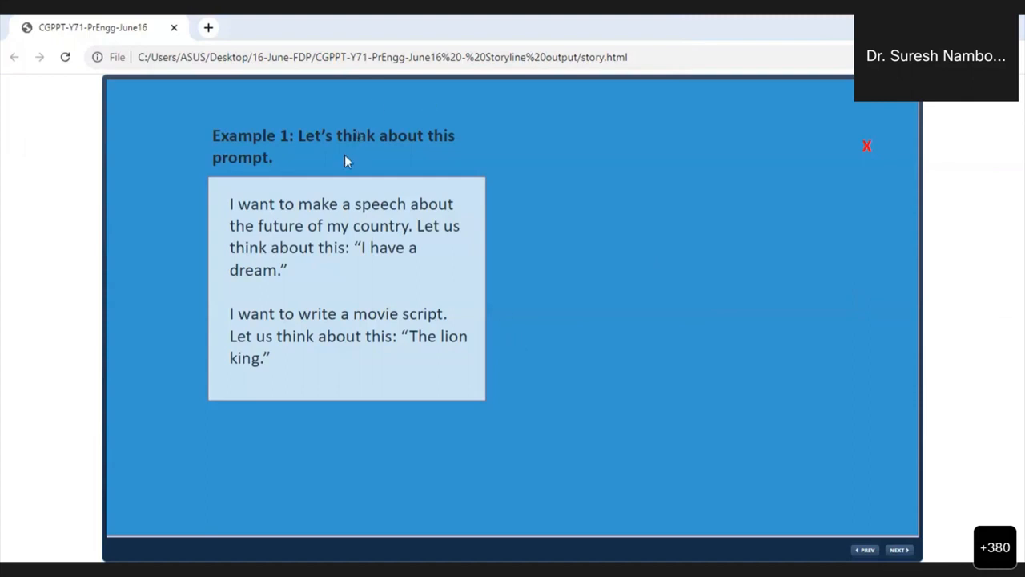
pyautogui.moveTo(359, 167)
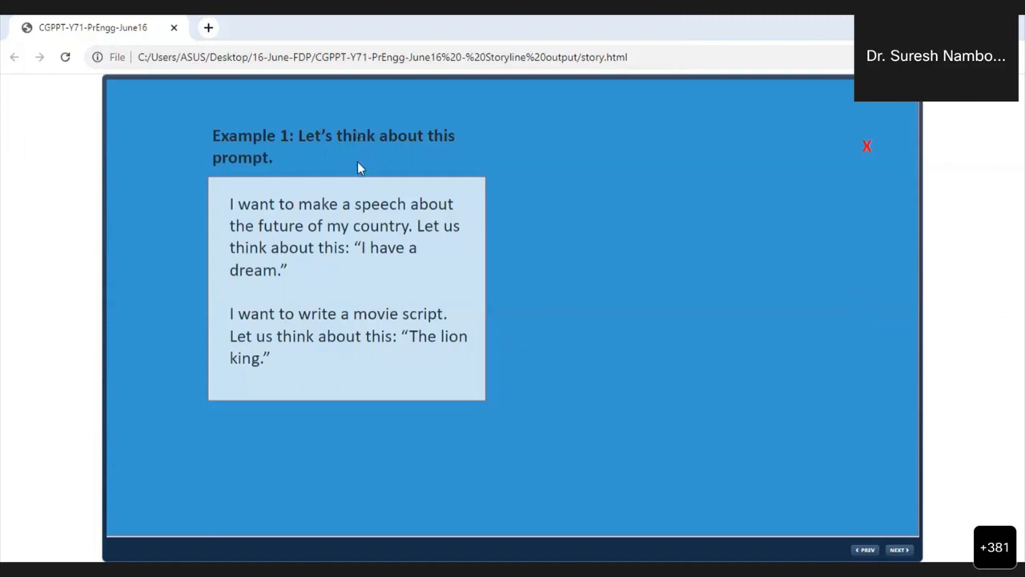
pyautogui.moveTo(369, 233)
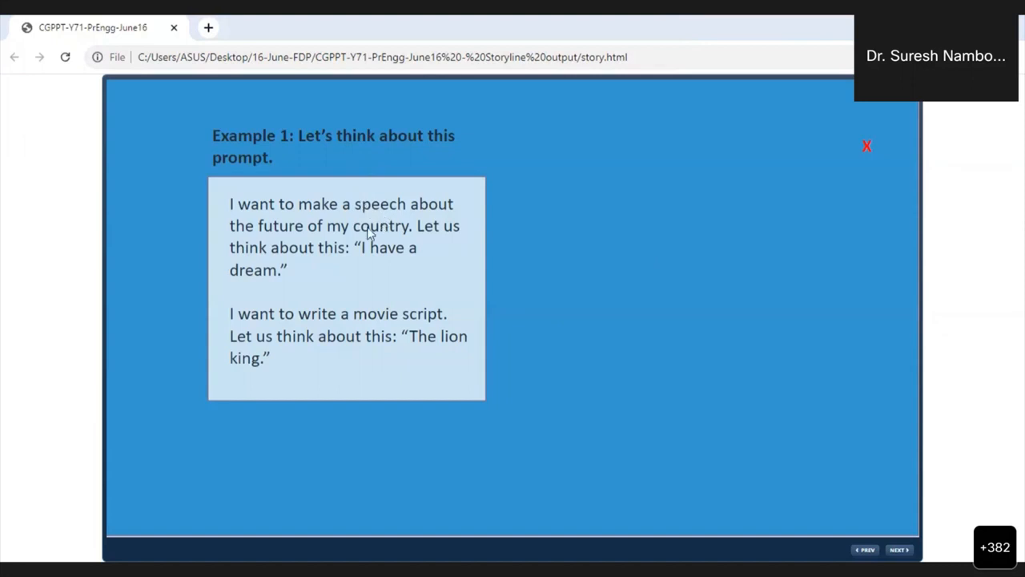
pyautogui.moveTo(391, 274)
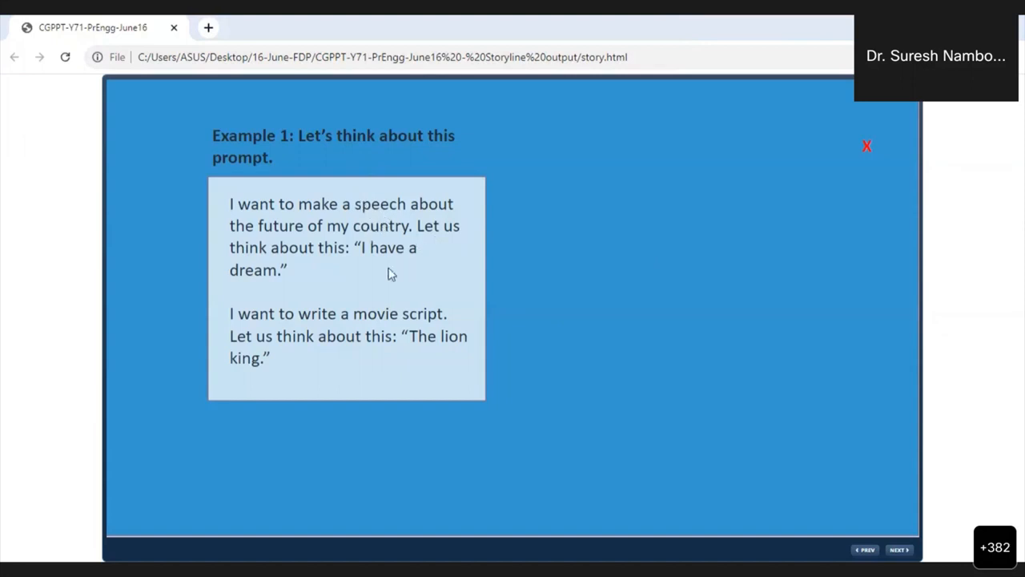
pyautogui.moveTo(303, 293)
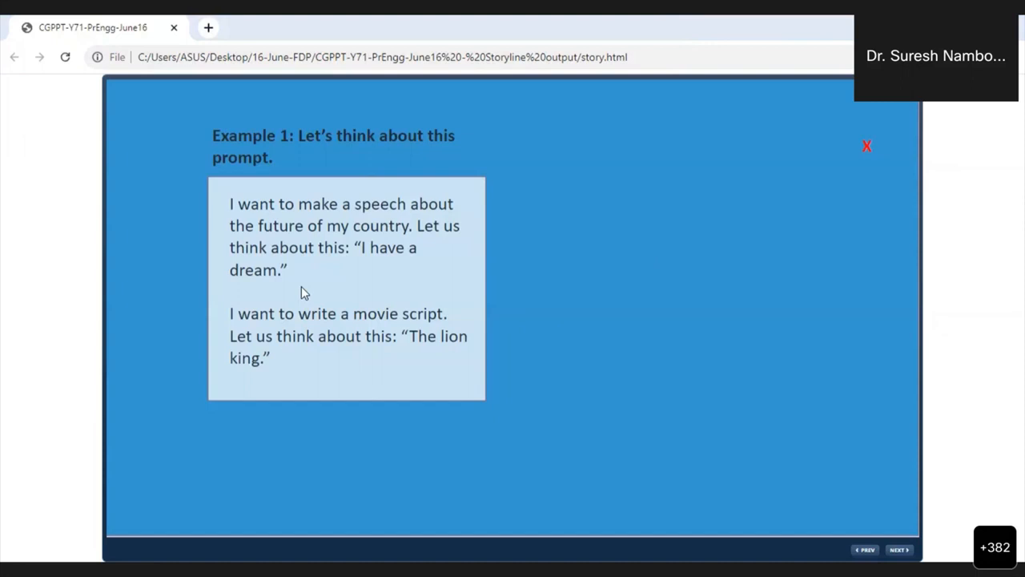
pyautogui.moveTo(303, 287)
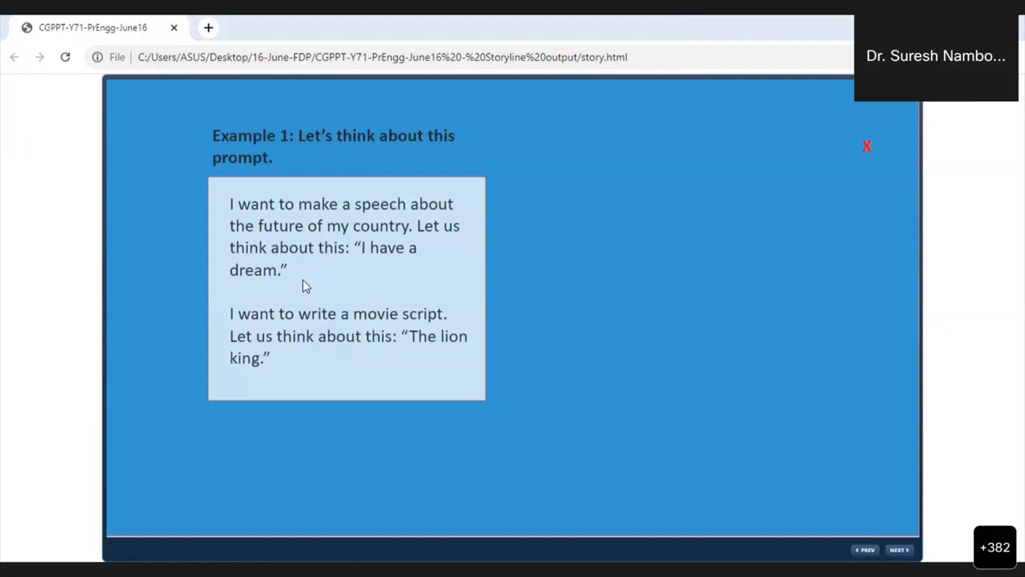
pyautogui.moveTo(312, 283)
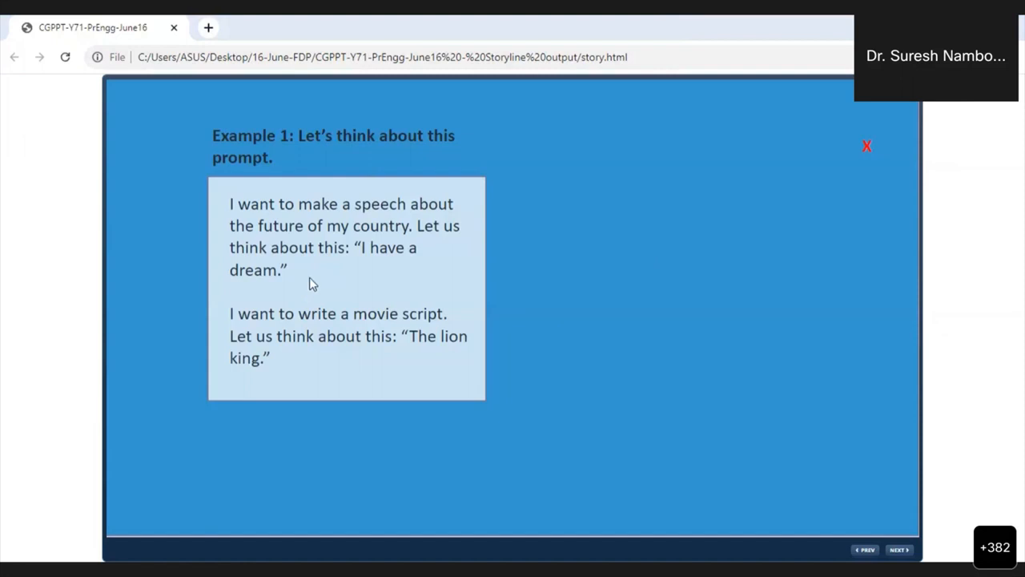
pyautogui.moveTo(312, 279)
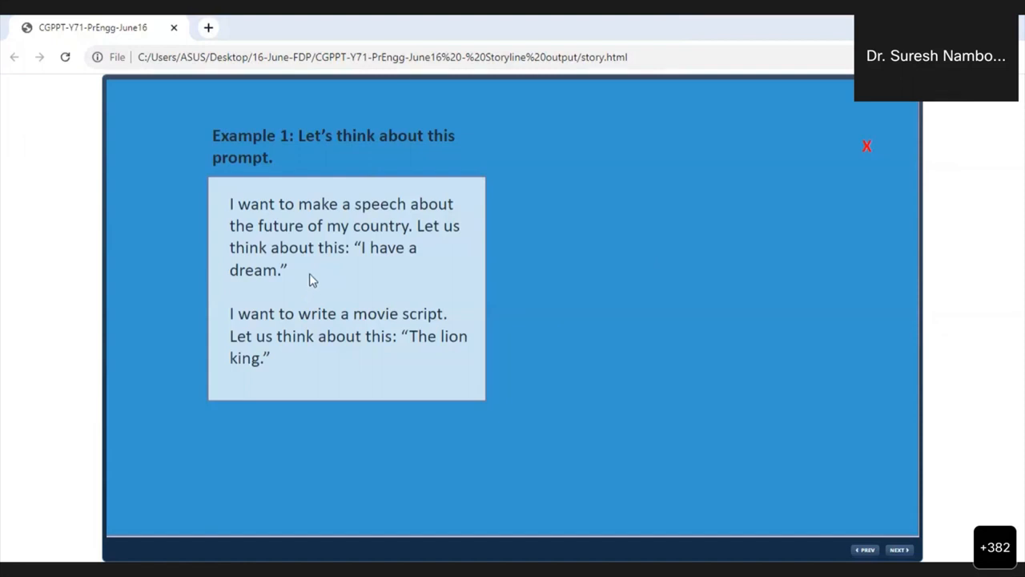
pyautogui.moveTo(366, 220)
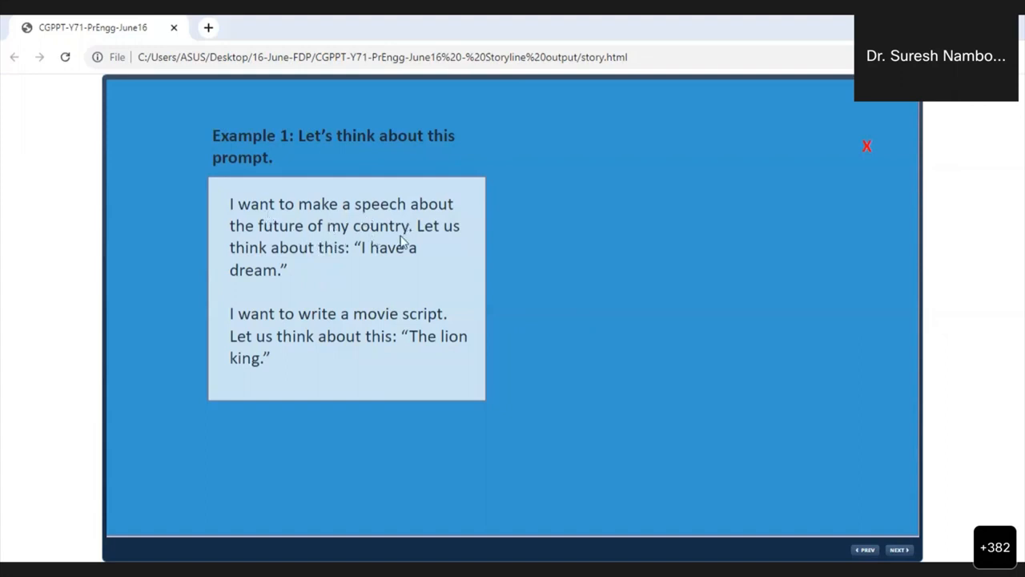
pyautogui.moveTo(377, 257)
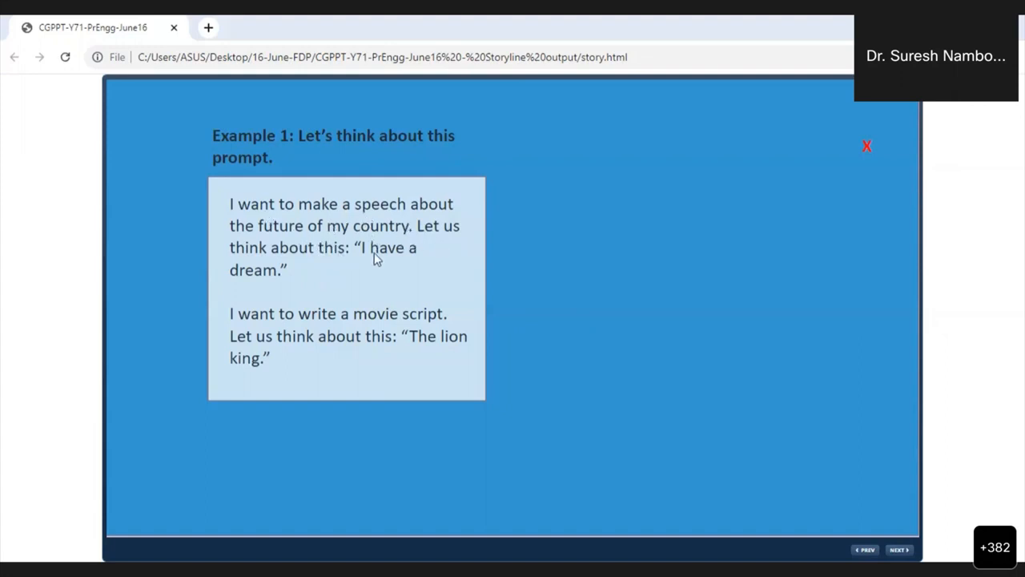
pyautogui.moveTo(340, 272)
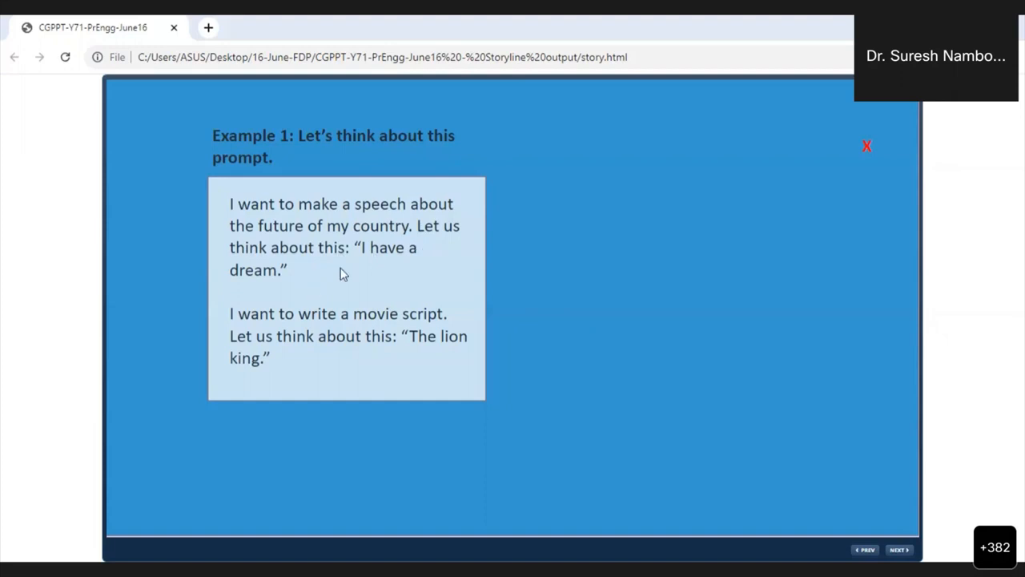
pyautogui.moveTo(348, 287)
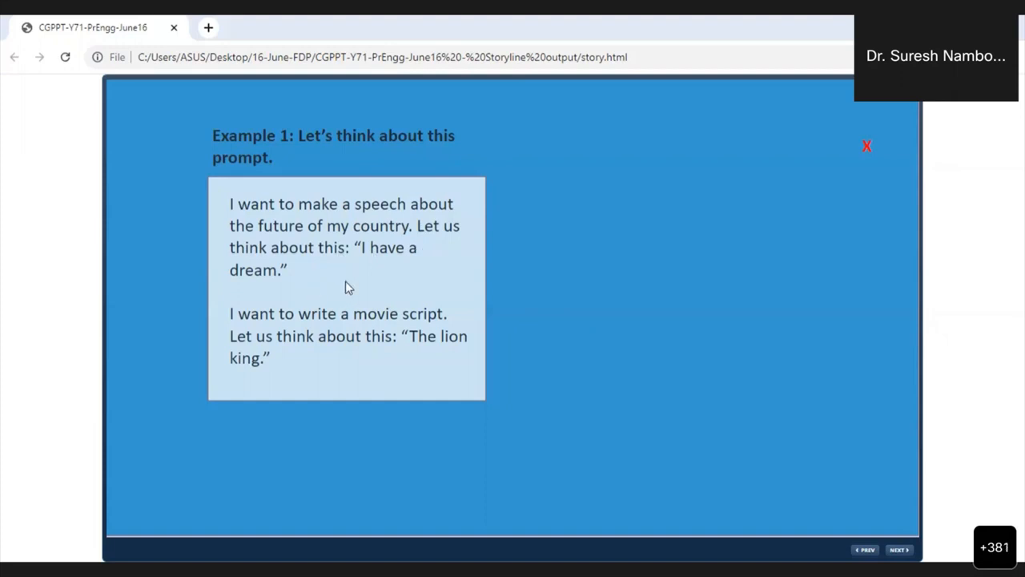
pyautogui.moveTo(349, 276)
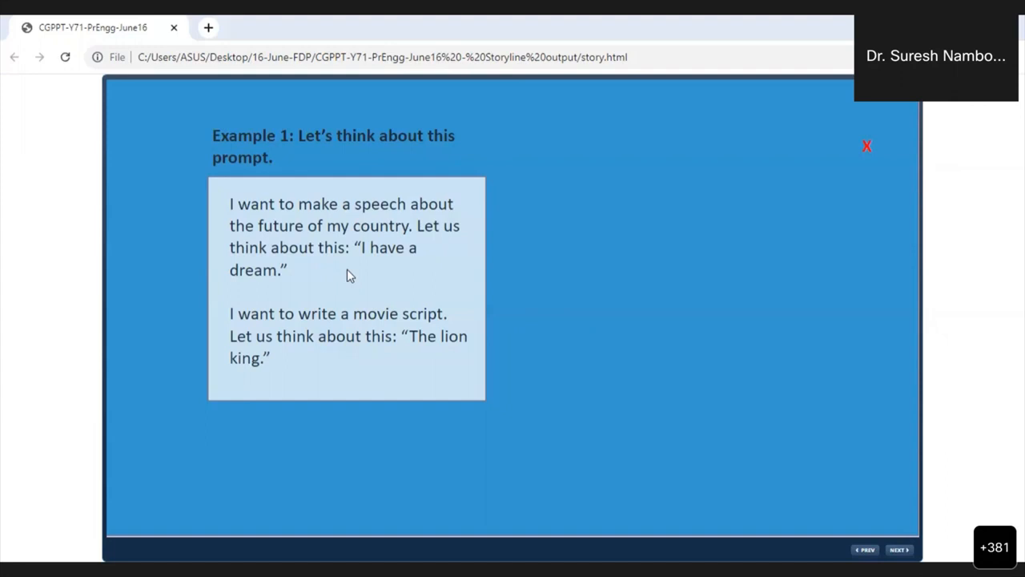
pyautogui.moveTo(401, 335)
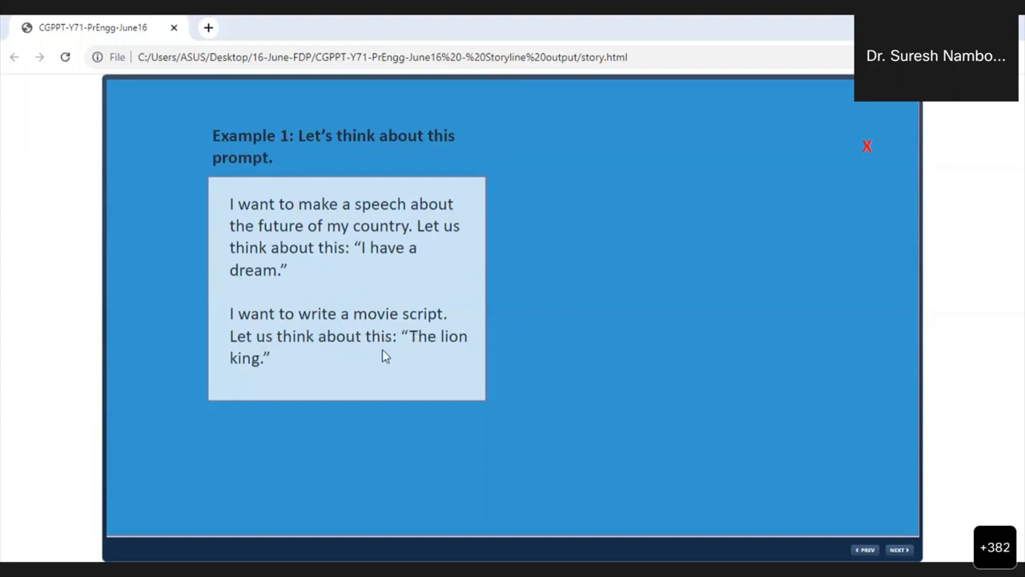
pyautogui.moveTo(292, 376)
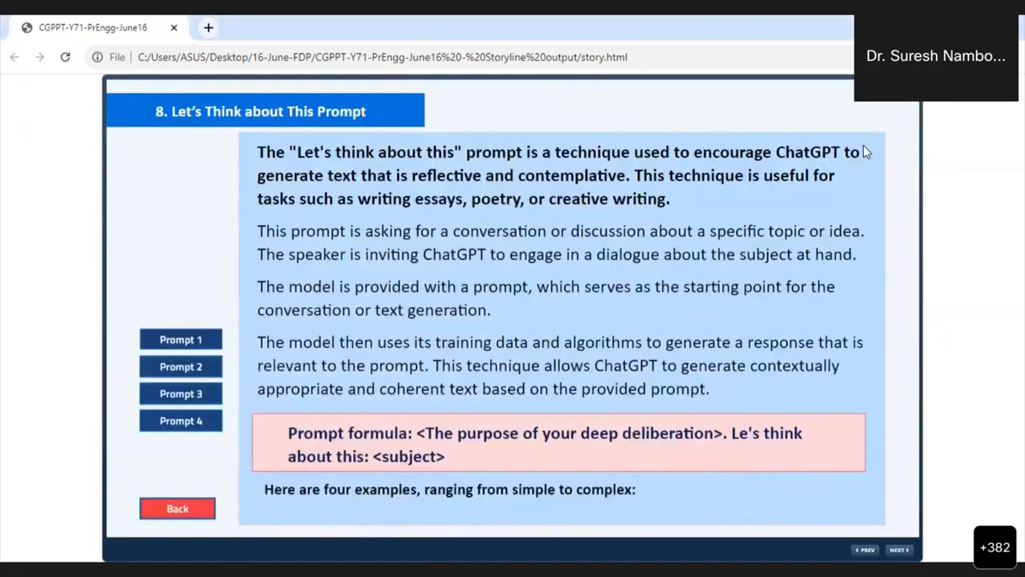
pyautogui.click(180, 339)
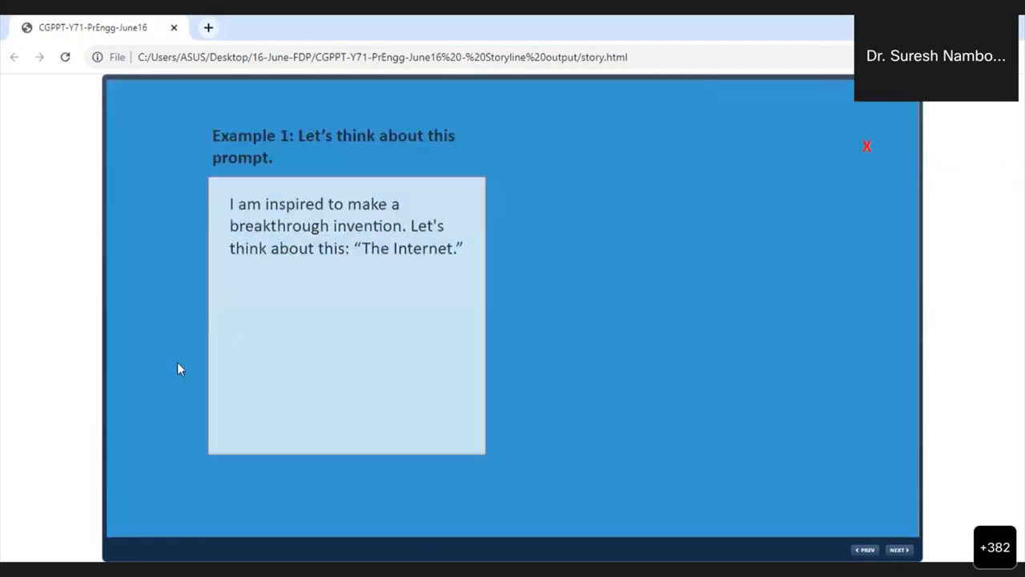
pyautogui.moveTo(168, 297)
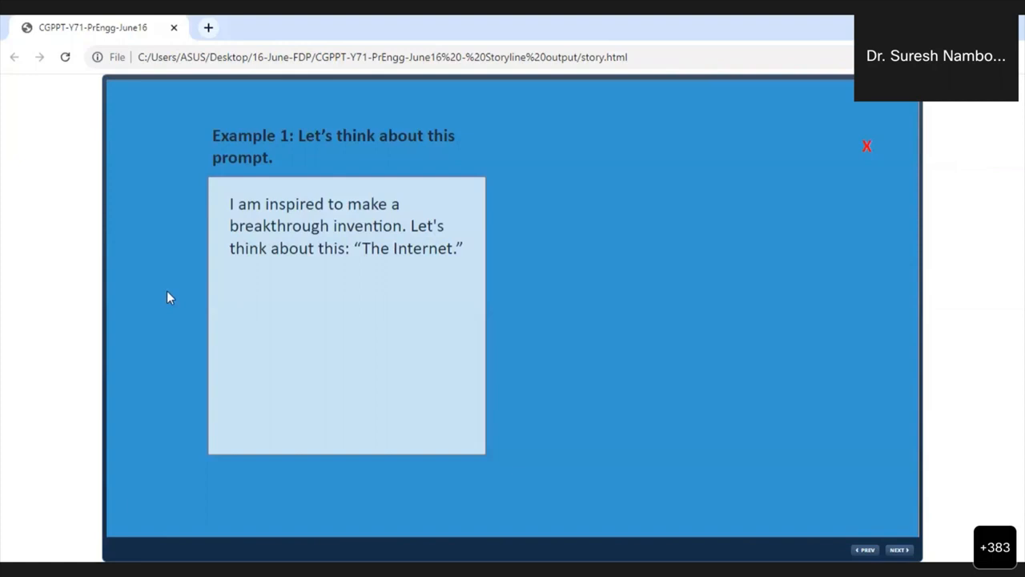
pyautogui.moveTo(178, 293)
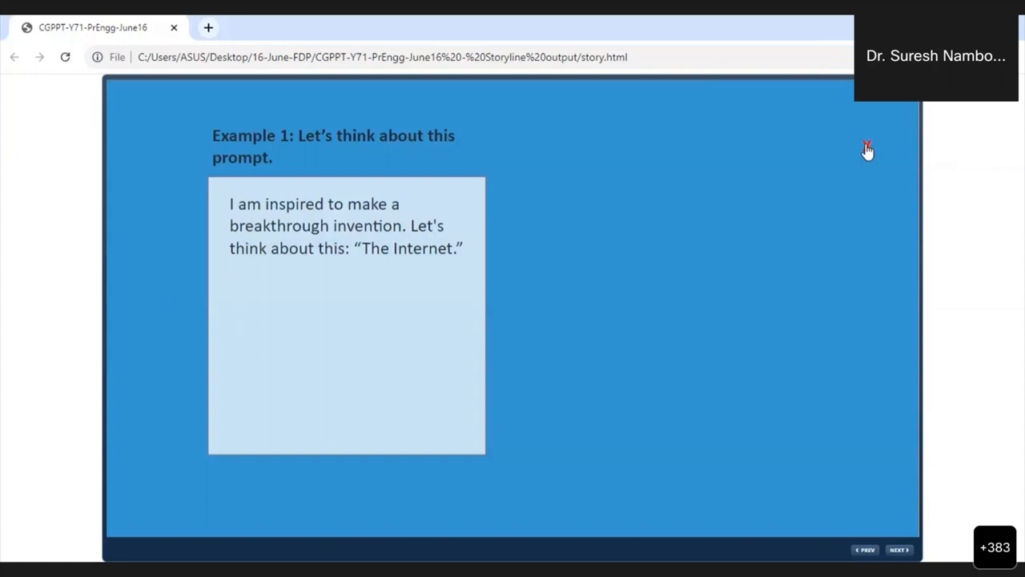
pyautogui.moveTo(863, 145)
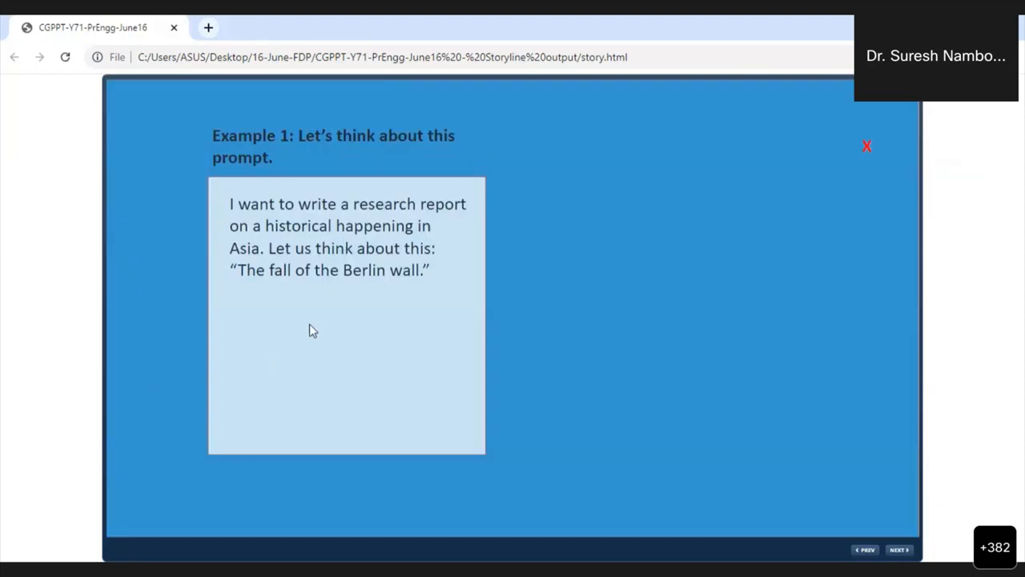
pyautogui.moveTo(333, 220)
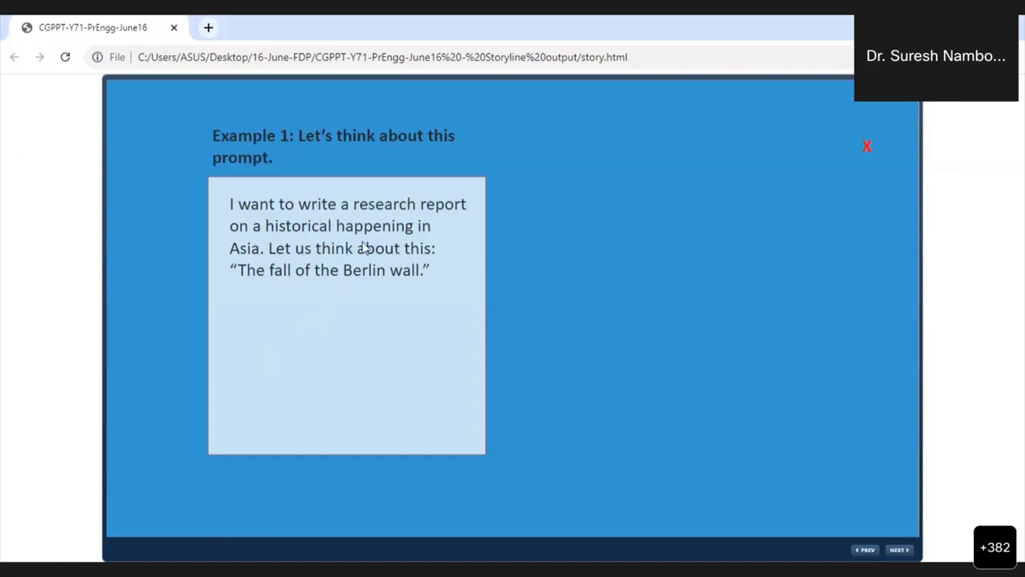
pyautogui.moveTo(357, 270)
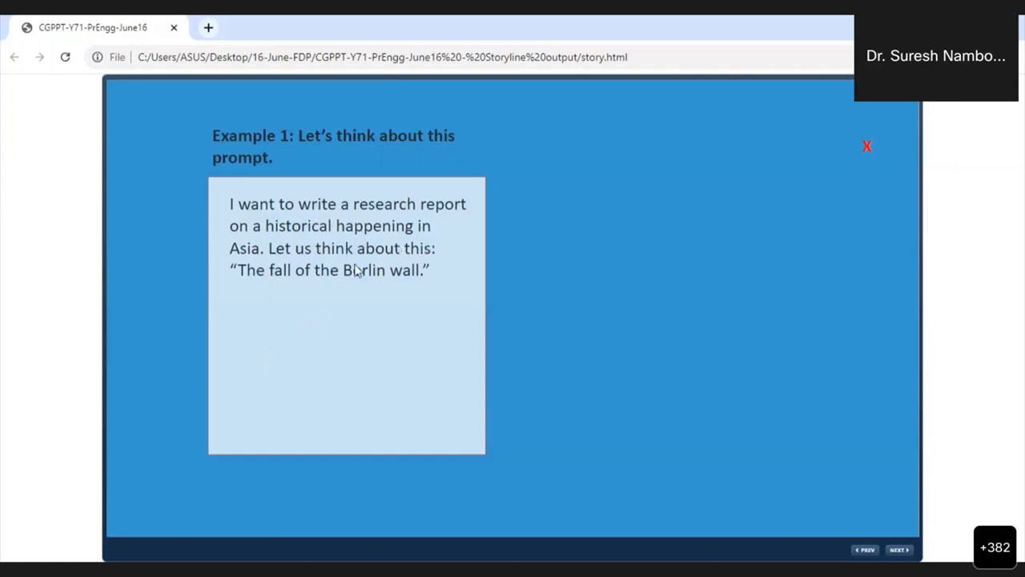
pyautogui.moveTo(383, 287)
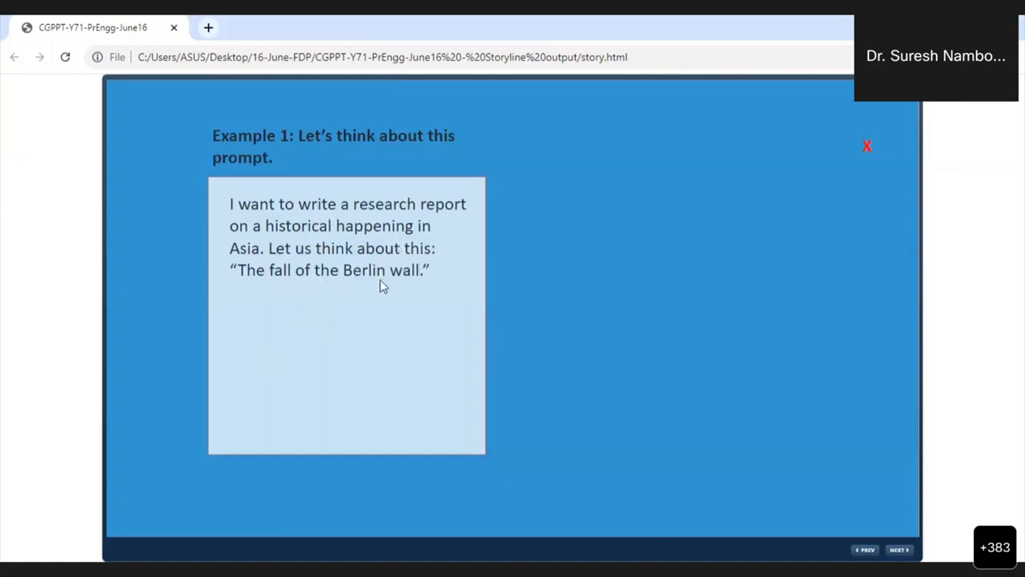
pyautogui.moveTo(476, 253)
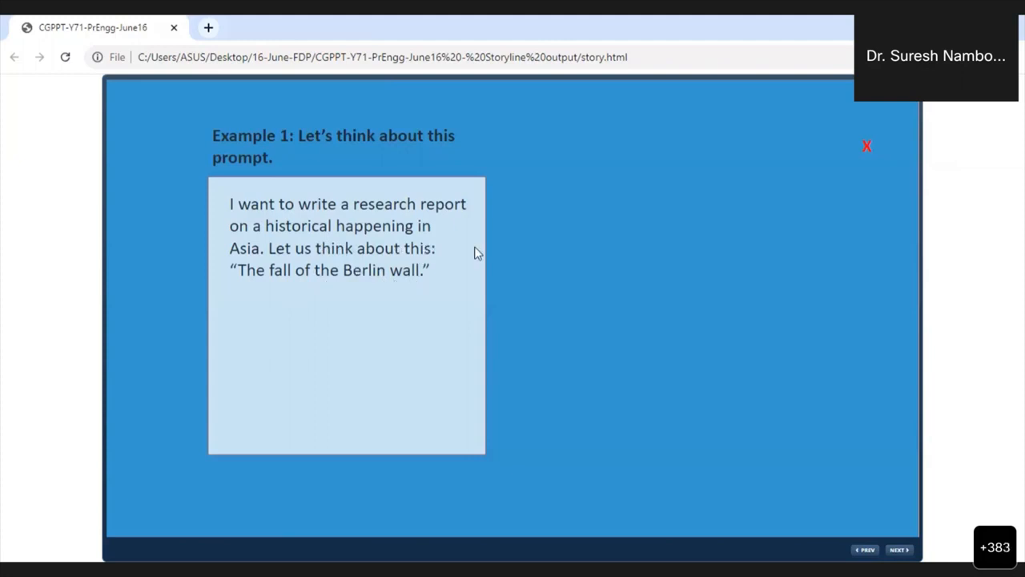
# Open the fourth example prompt about the theory of evolution.
pyautogui.click(866, 146)
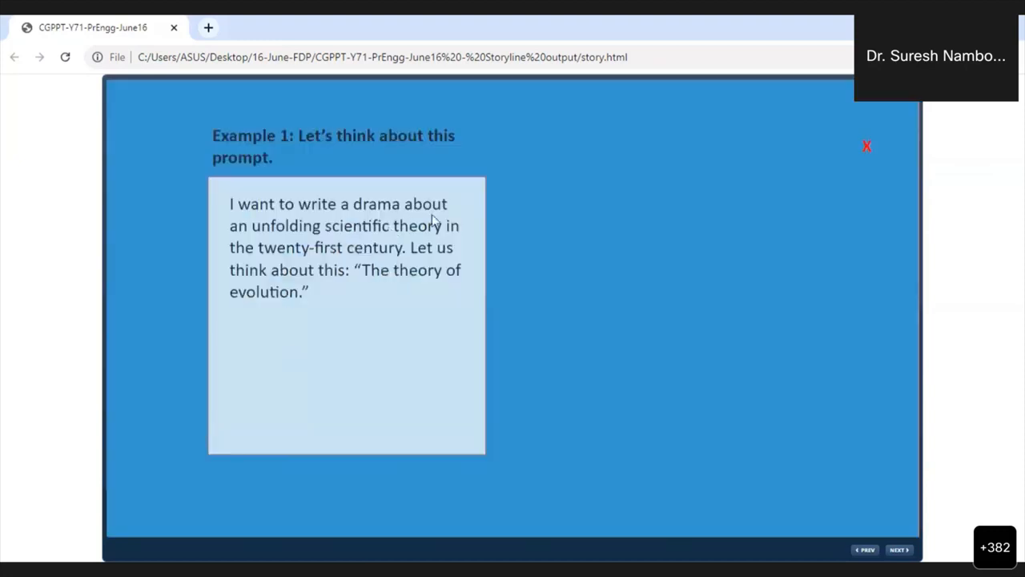
pyautogui.moveTo(346, 245)
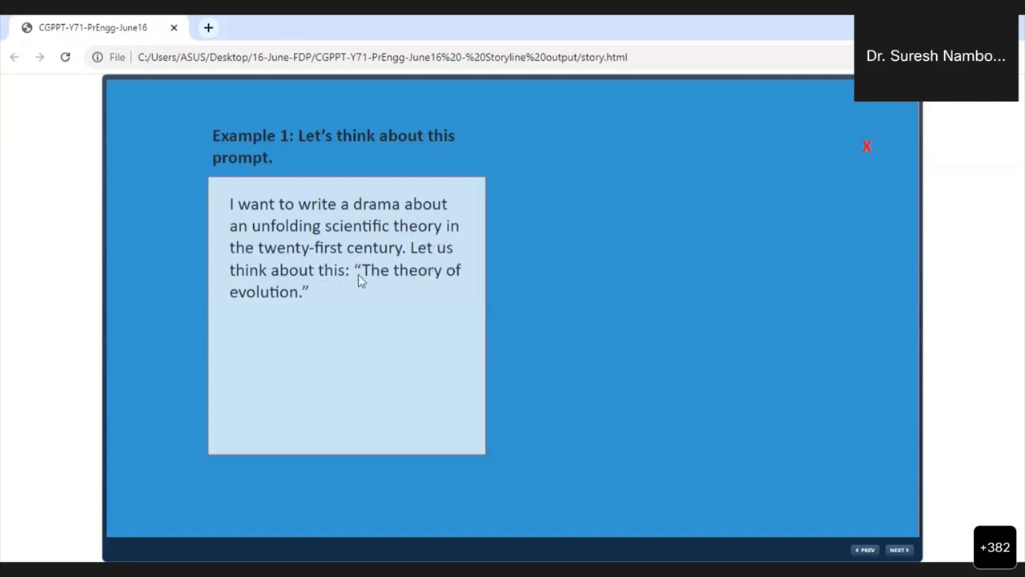
pyautogui.moveTo(460, 412)
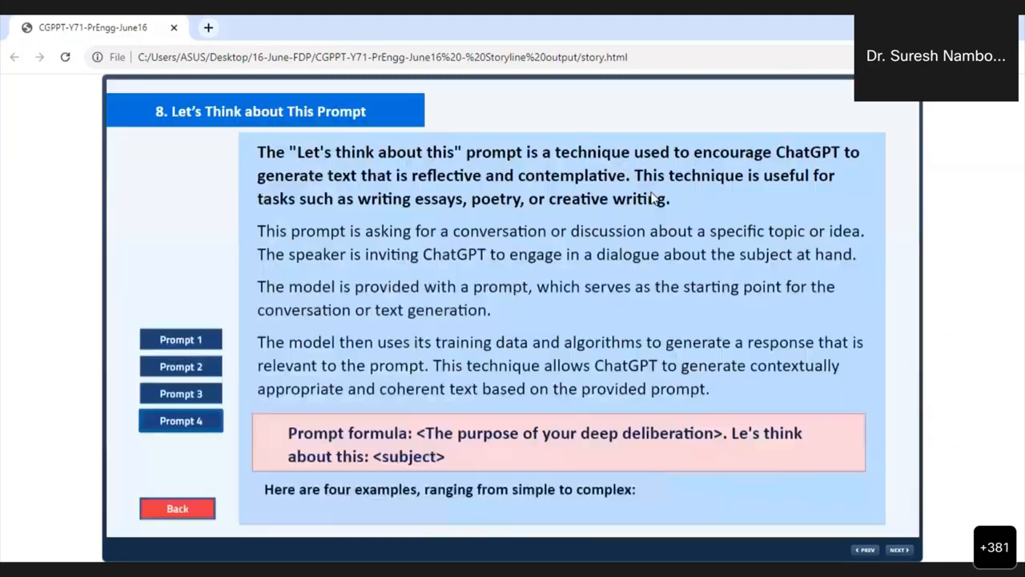
pyautogui.moveTo(615, 212)
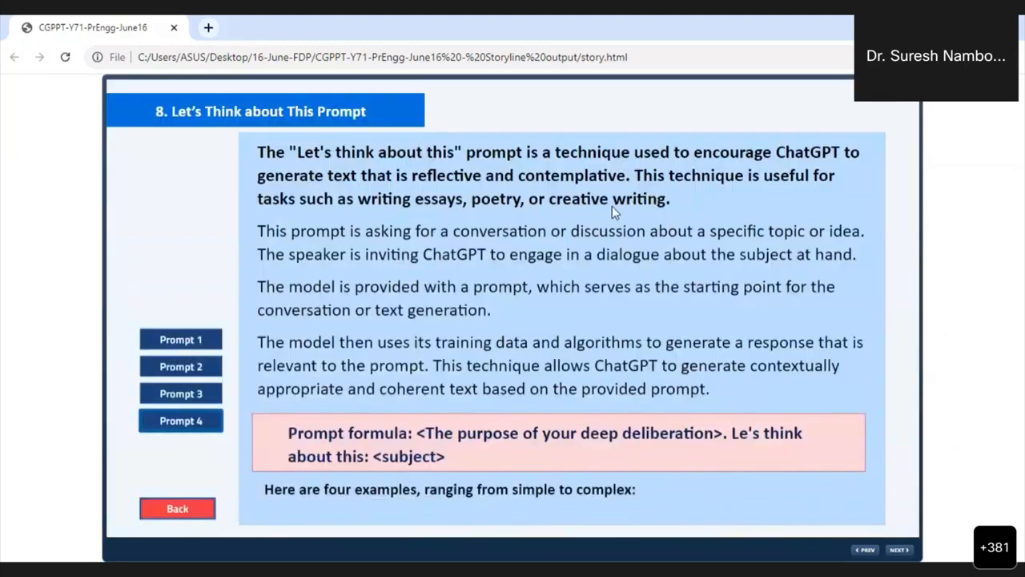